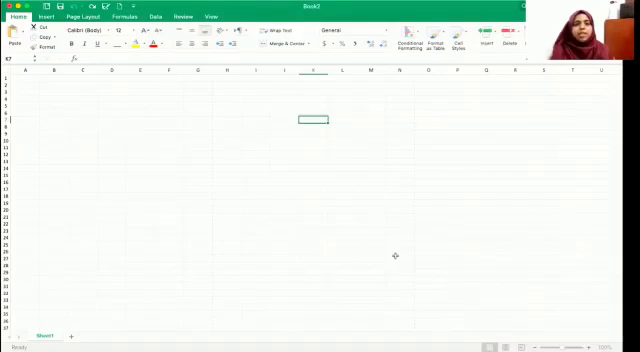
{"action": "mouse_move", "coordinate": [67, 131]}
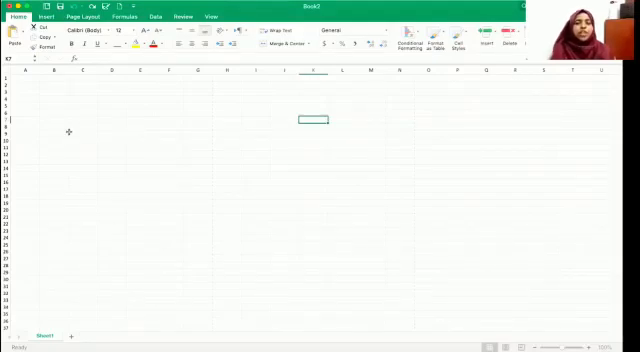
{"action": "mouse_move", "coordinate": [28, 80]}
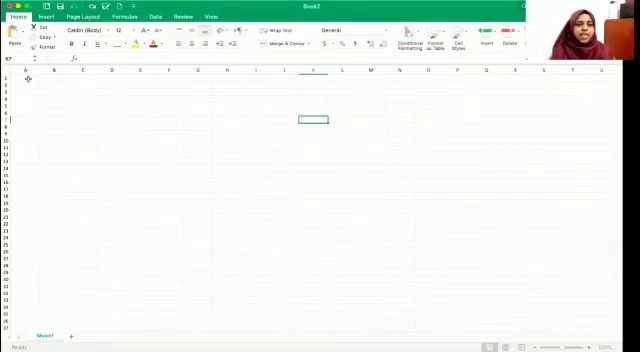
Select cells A1 through G23 as the area for the ruled page.
{"action": "left_click_drag", "start_coordinate": [14, 80], "coordinate": [180, 108]}
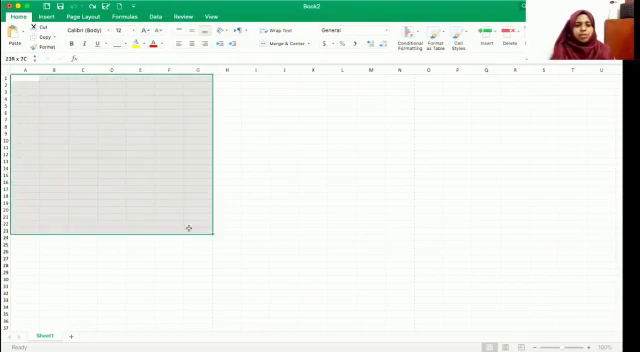
Give A1:G23 blue horizontal border lines and view the print preview.
{"action": "left_click", "coordinate": [22, 83]}
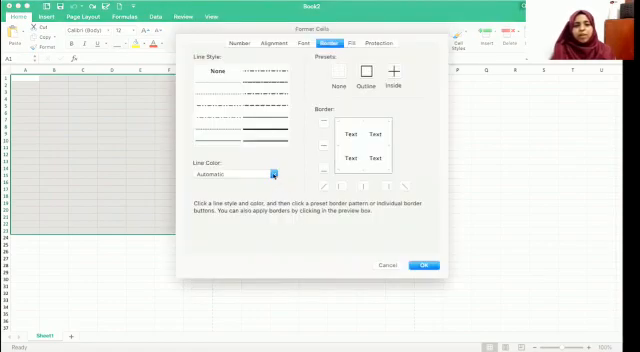
{"action": "left_click", "coordinate": [270, 172]}
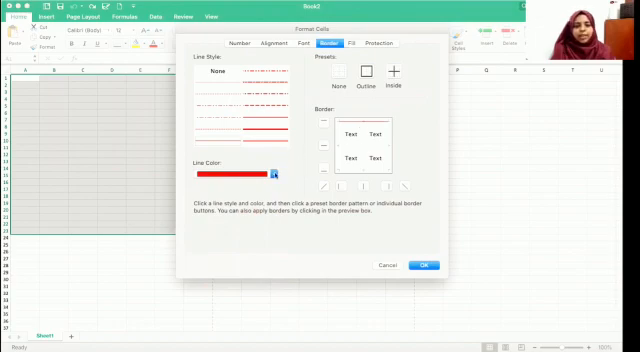
{"action": "left_click", "coordinate": [283, 162]}
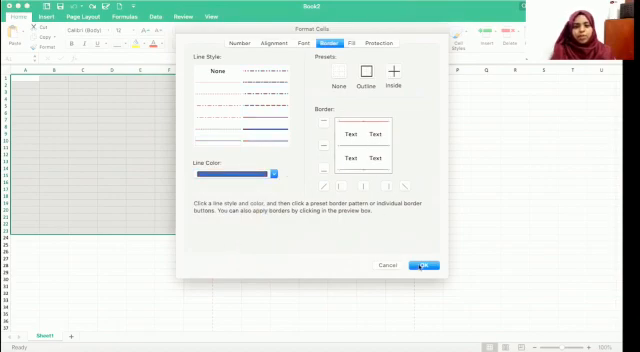
{"action": "left_click", "coordinate": [422, 265]}
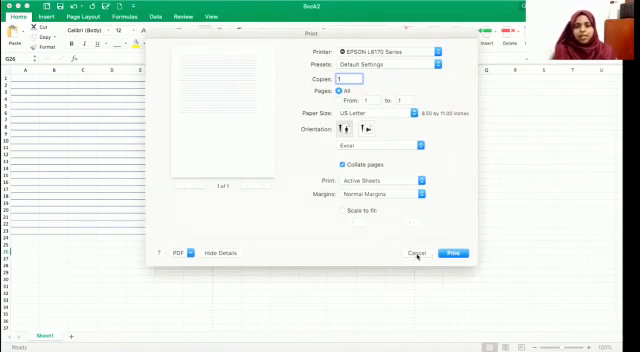
Close the print preview and begin selecting the column A cells A1:A23.
{"action": "left_click", "coordinate": [417, 252]}
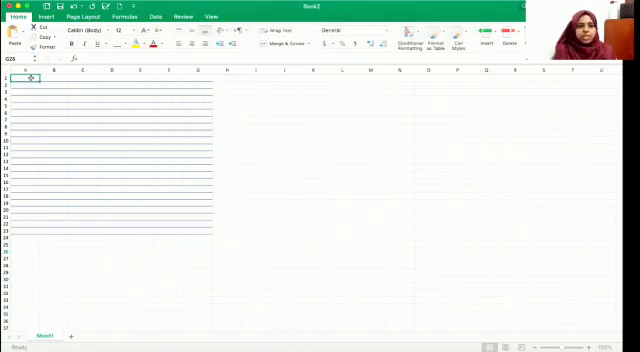
{"action": "left_click", "coordinate": [22, 71]}
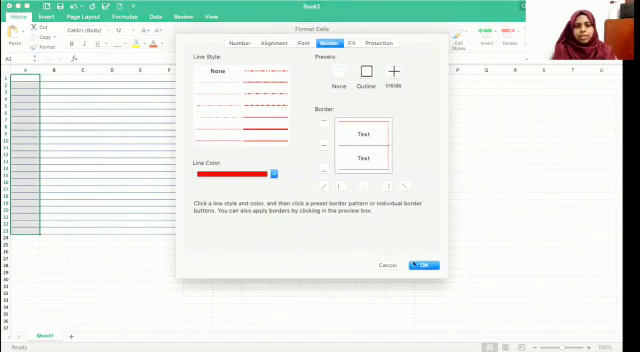
Apply the red right-edge border to column A, then close the print preview.
{"action": "left_click", "coordinate": [423, 264]}
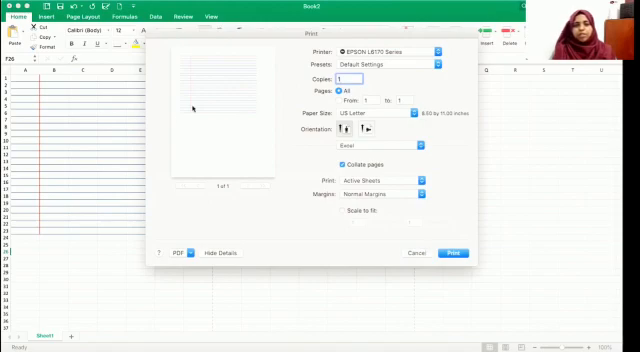
{"action": "left_click", "coordinate": [412, 252]}
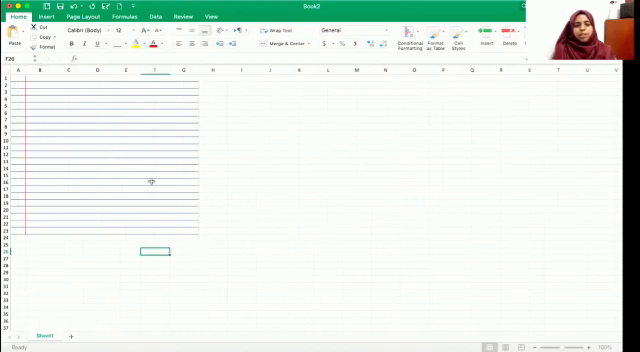
{"action": "mouse_move", "coordinate": [89, 244]}
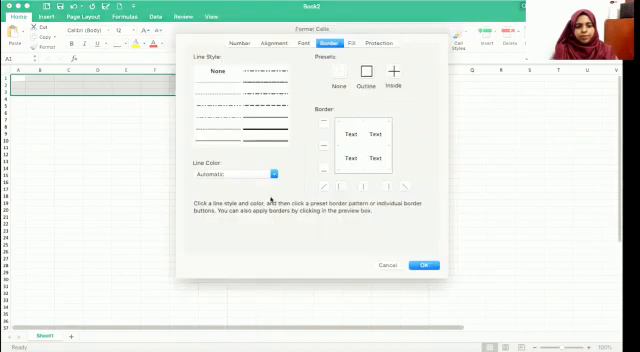
Apply red and blue horizontal border lines to rows 1–2.
{"action": "left_click", "coordinate": [267, 173]}
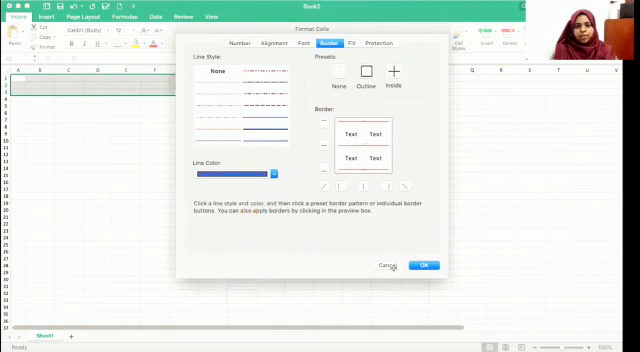
{"action": "left_click", "coordinate": [423, 265]}
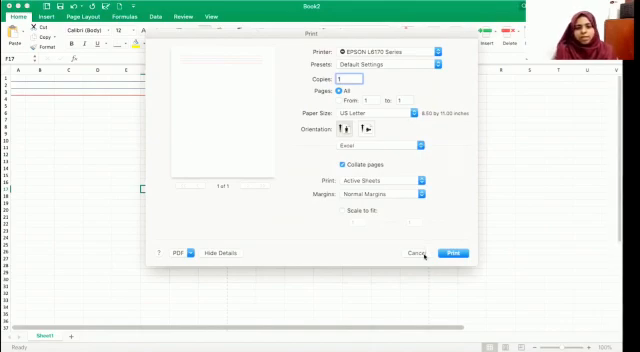
Close the print preview without printing.
{"action": "left_click", "coordinate": [409, 252]}
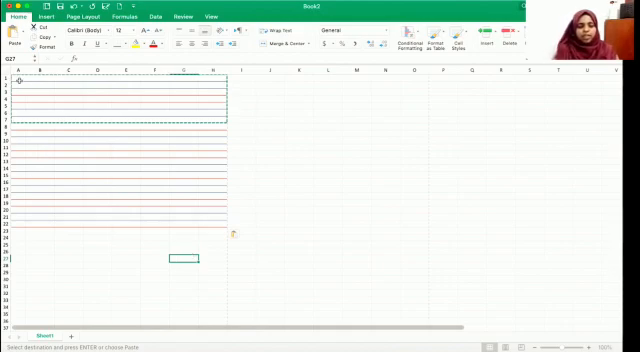
Select the A1:H23 ruled block and delete those cells.
{"action": "left_click_drag", "start_coordinate": [10, 78], "coordinate": [198, 277]}
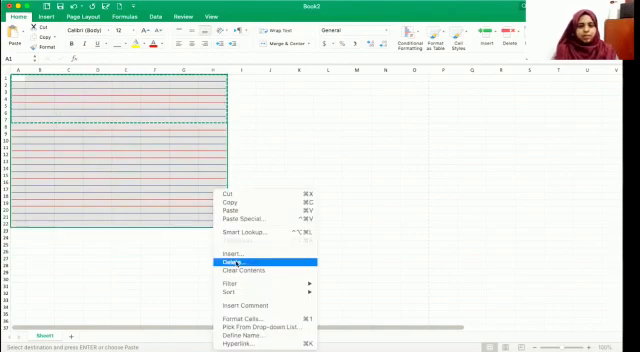
{"action": "left_click", "coordinate": [233, 261]}
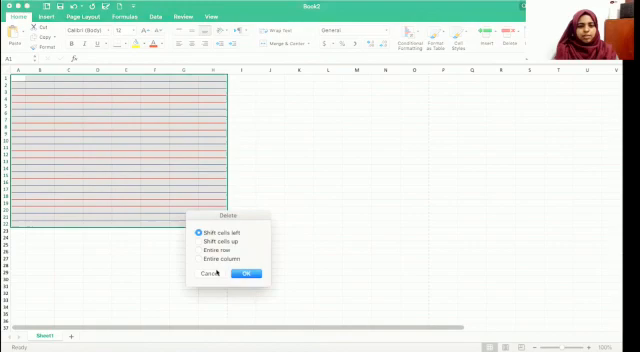
{"action": "left_click", "coordinate": [243, 273]}
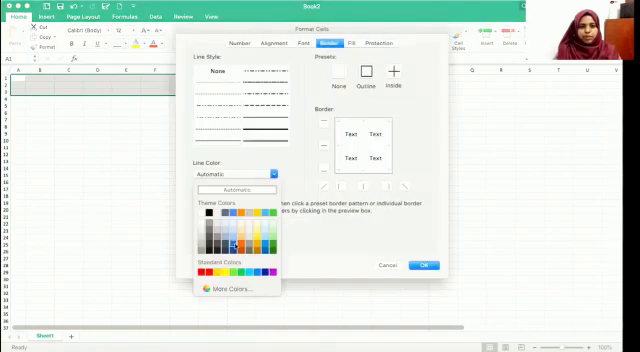
Apply a blue border to the top rows, then select the grid range.
{"action": "left_click", "coordinate": [248, 230]}
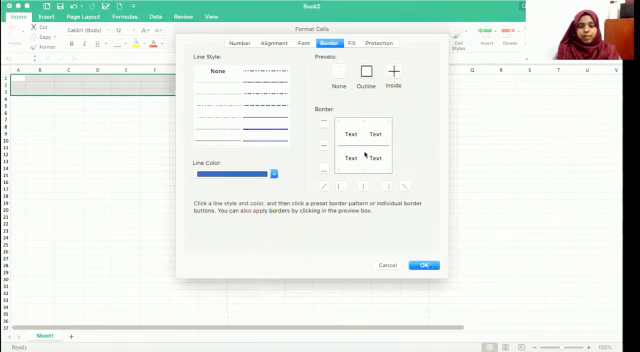
{"action": "left_click", "coordinate": [420, 264]}
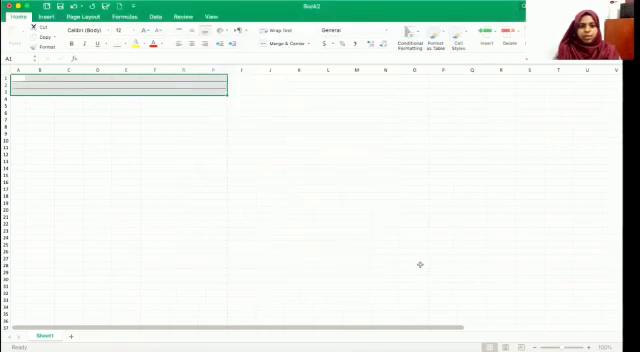
{"action": "left_click", "coordinate": [198, 217]}
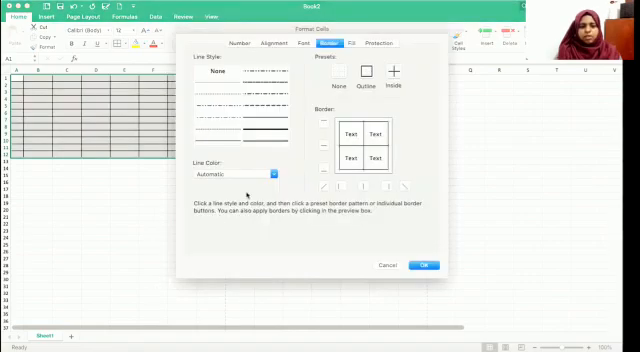
Set the border colour to standard blue and apply Outline and Inside borders.
{"action": "left_click", "coordinate": [262, 174]}
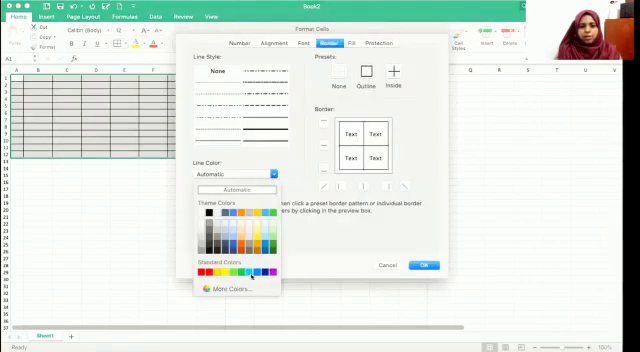
{"action": "left_click", "coordinate": [230, 225]}
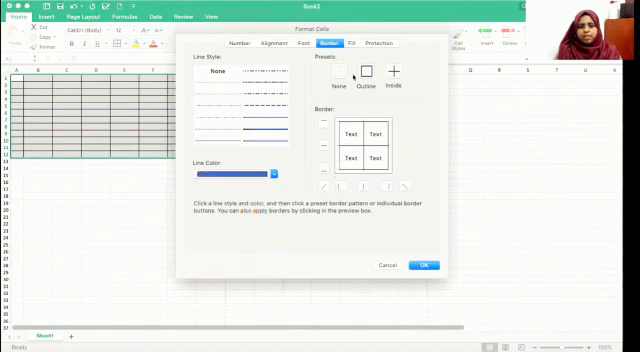
{"action": "left_click", "coordinate": [358, 130]}
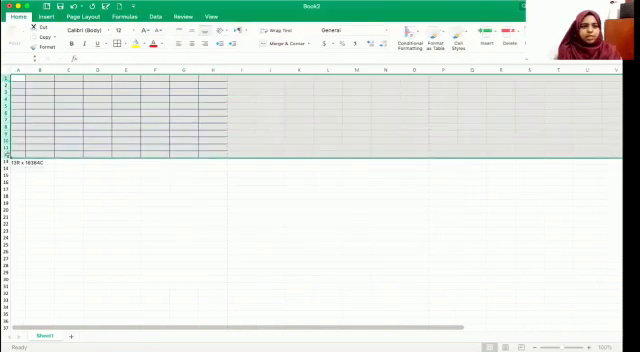
{"action": "left_click_drag", "start_coordinate": [10, 150], "coordinate": [10, 158]}
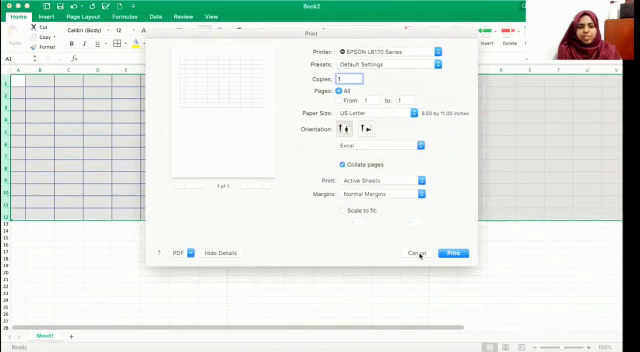
{"action": "left_click", "coordinate": [415, 252]}
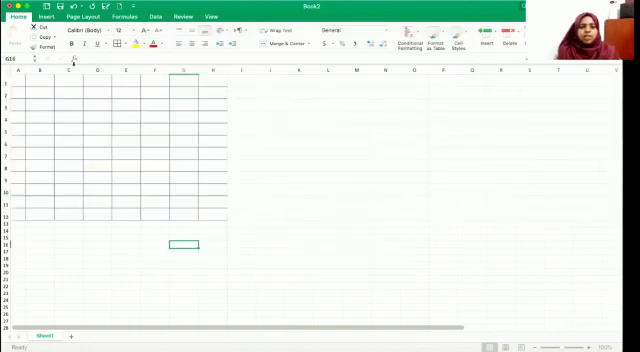